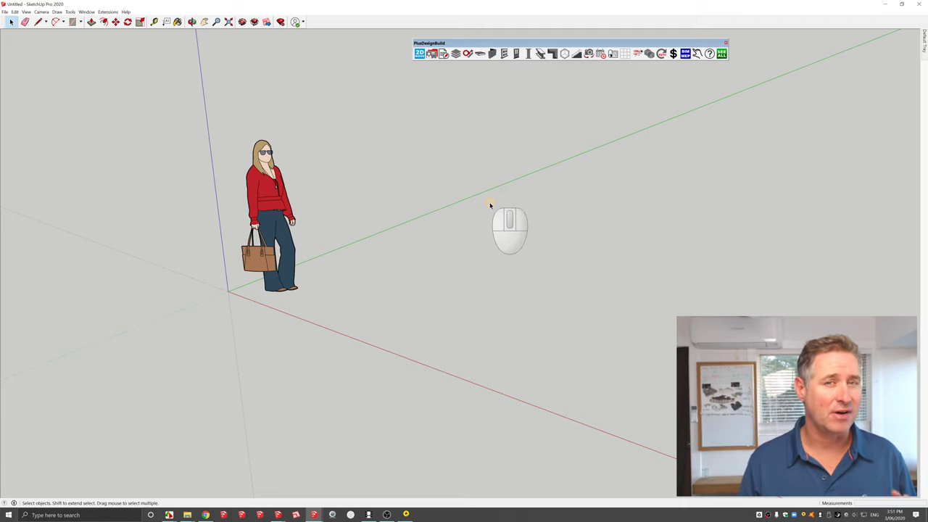
mouse_move(476, 223)
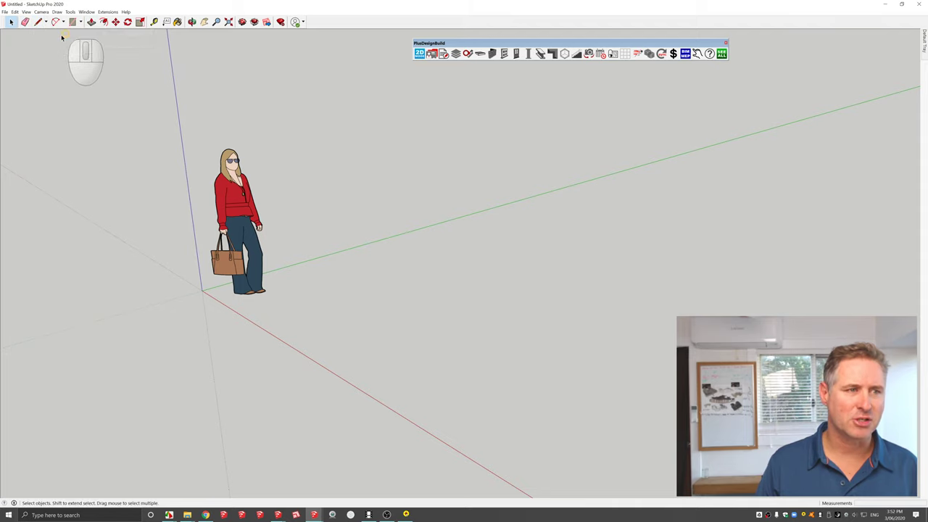
Click the corners of a four-sided outline on the ground beside the figure, closing a rectangular face.
click(37, 21)
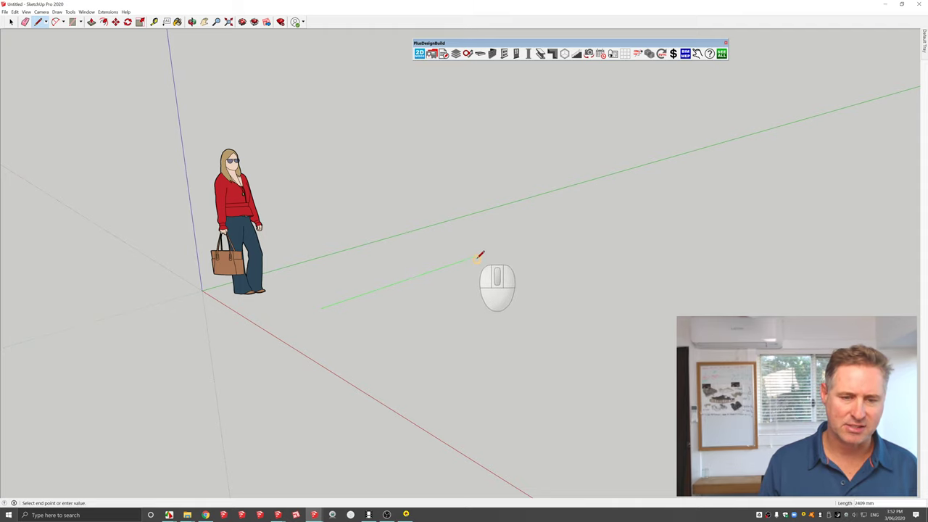
click(477, 259)
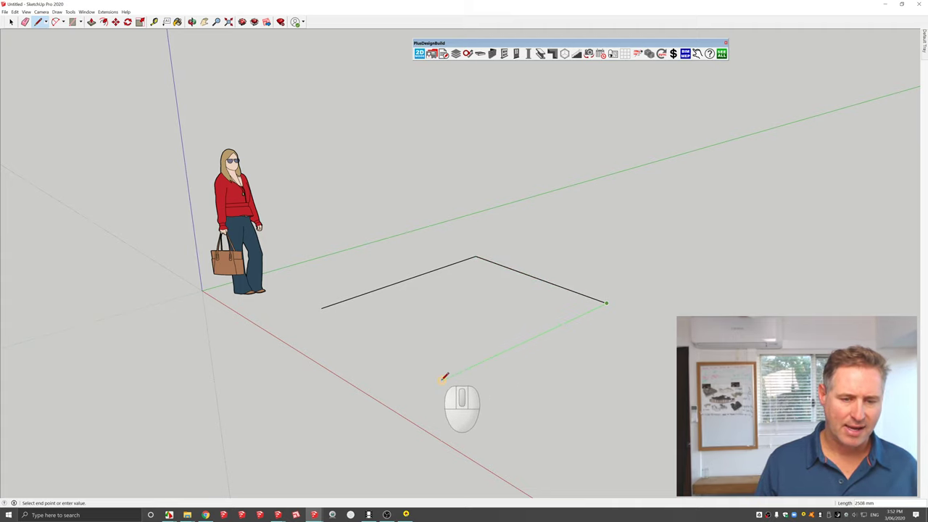
mouse_move(474, 366)
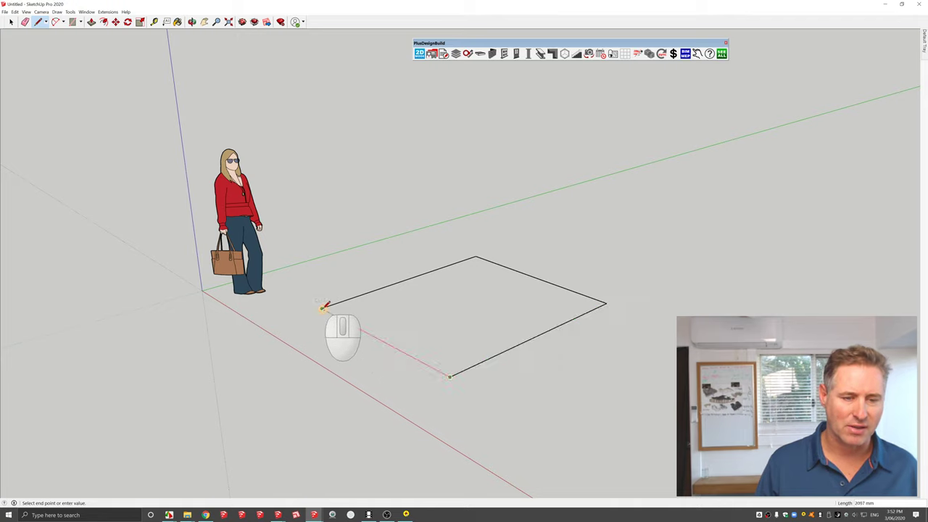
click(450, 376)
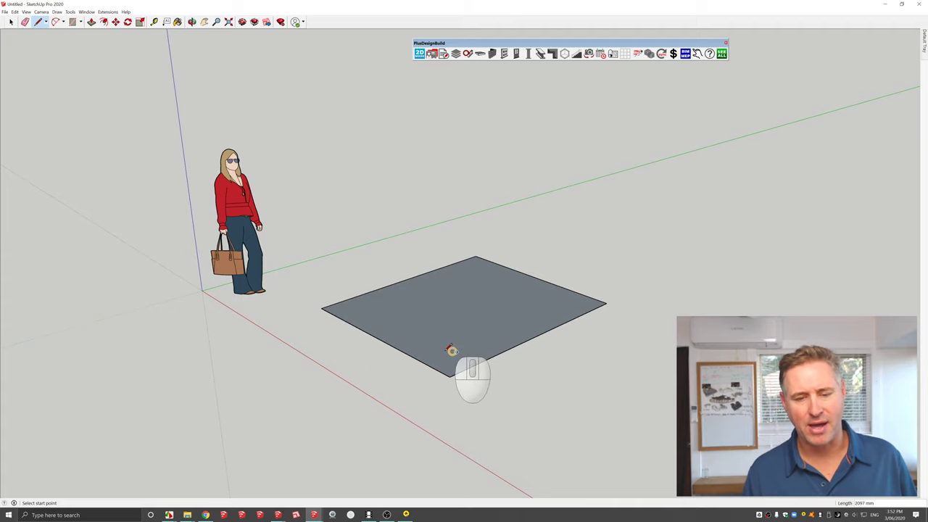
Leave the Line tool and return to the Select tool with the spacebar.
key(space)
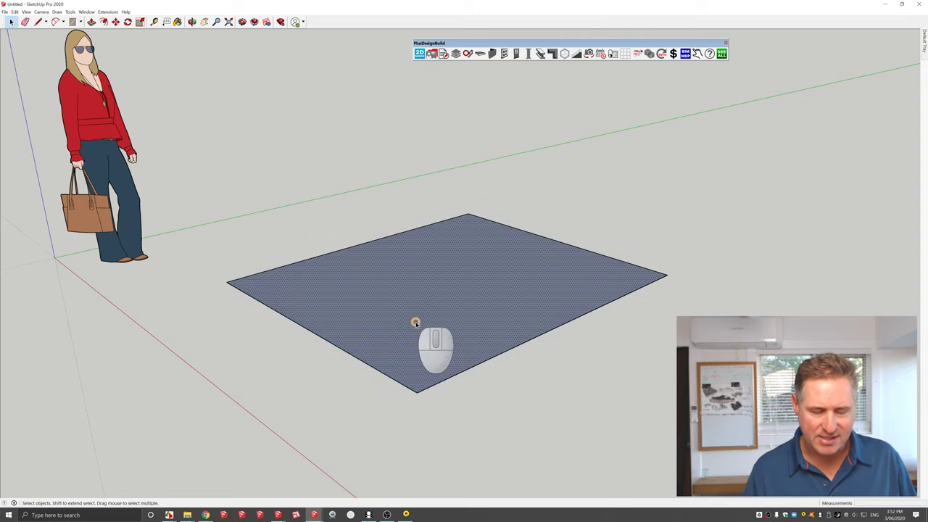
mouse_move(448, 323)
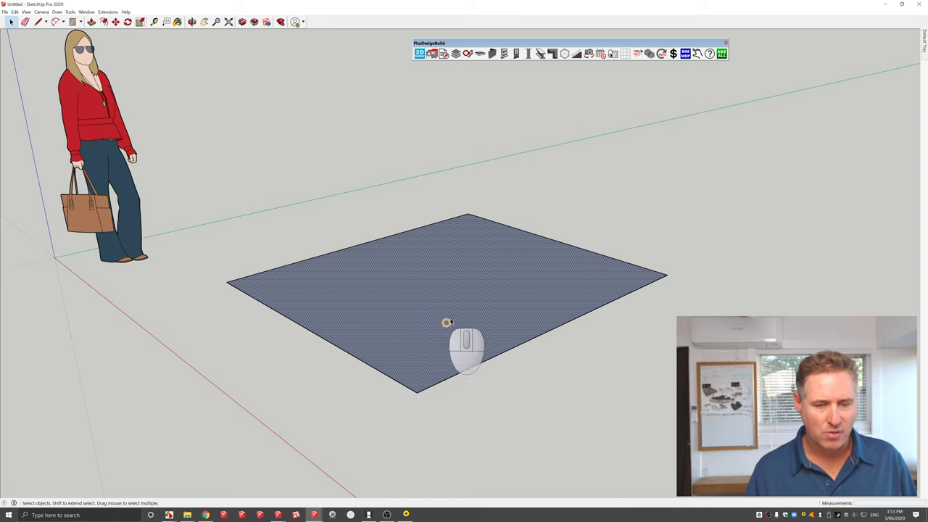
mouse_move(438, 303)
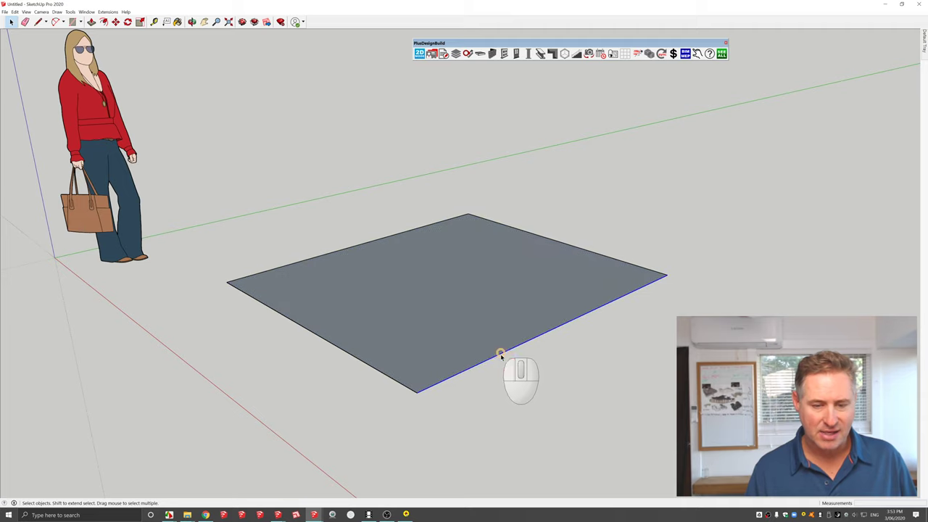
mouse_move(371, 417)
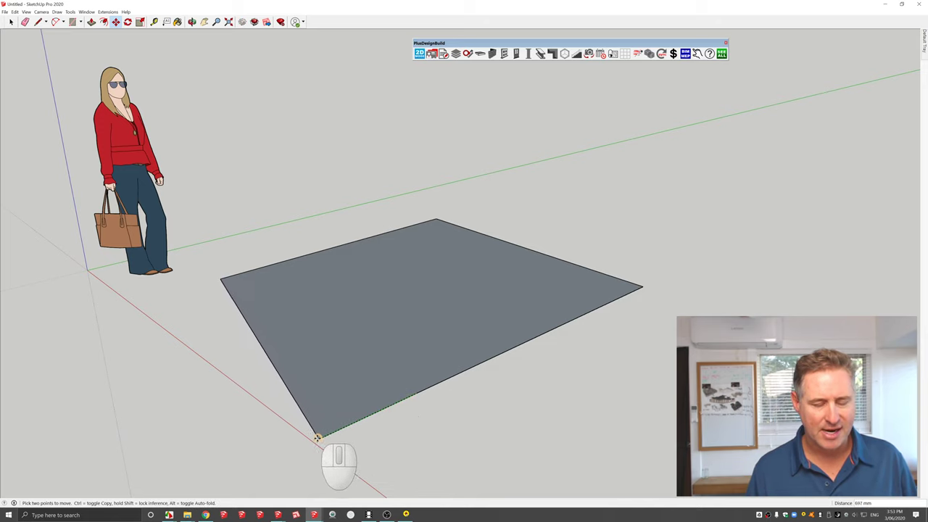
Drag the face's front corner outward, along the green and red axes, and up into a peak.
drag(315, 435, 392, 406)
text(500)
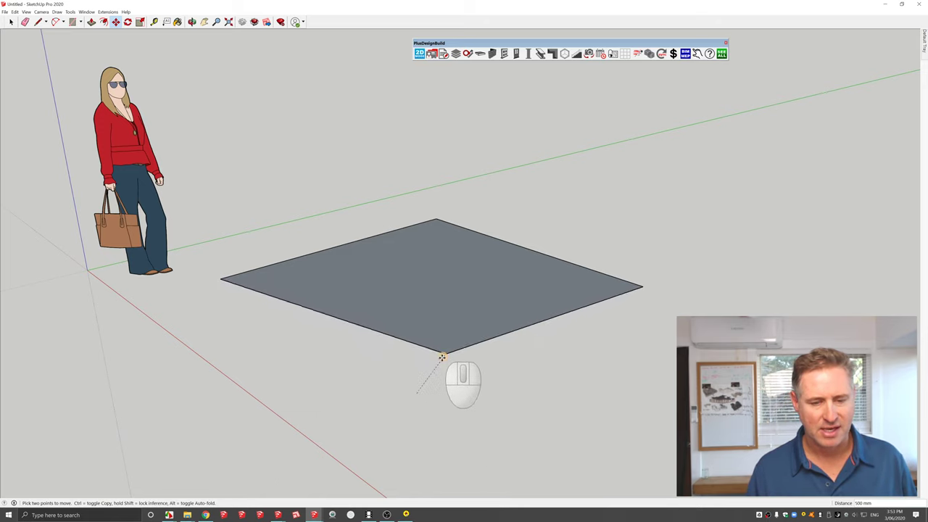
drag(442, 356, 417, 400)
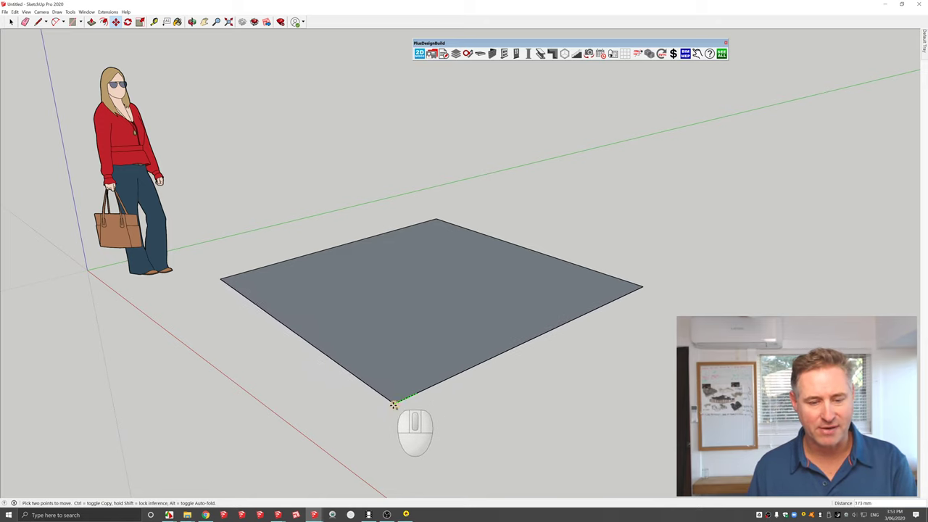
mouse_move(384, 408)
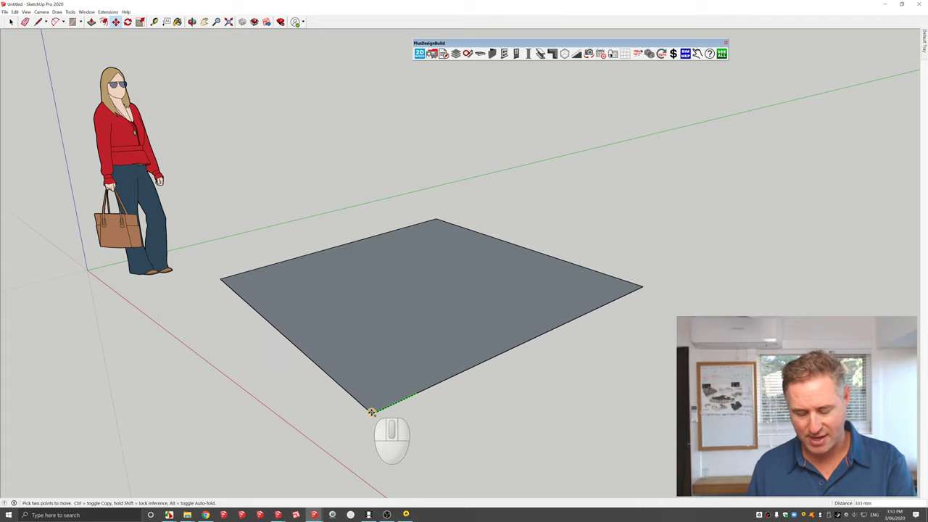
drag(371, 412, 474, 435)
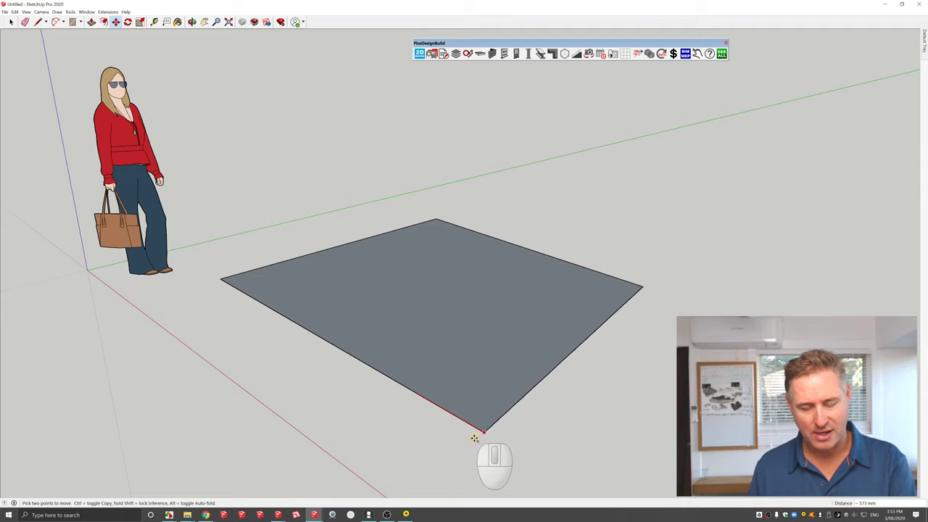
drag(474, 437, 416, 422)
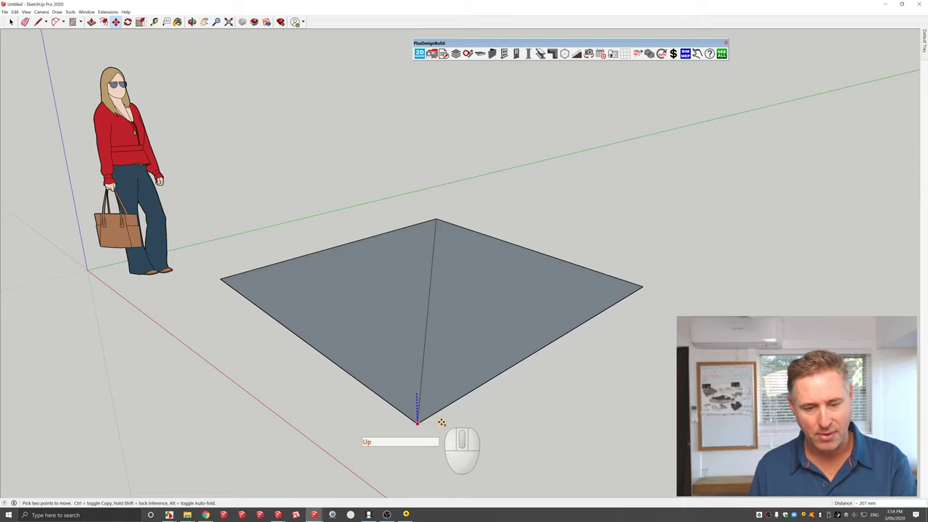
drag(417, 422, 415, 188)
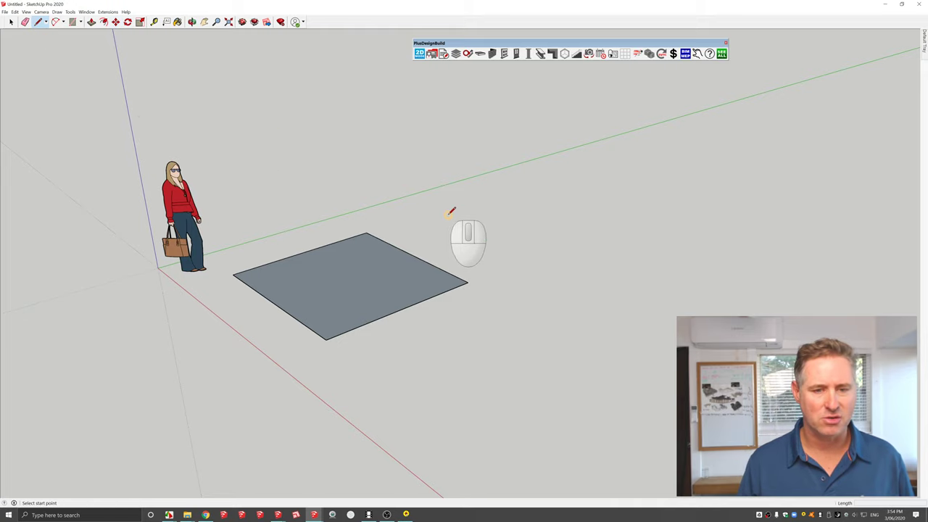
Start the first line of a second rectangle farther back on the ground.
click(449, 213)
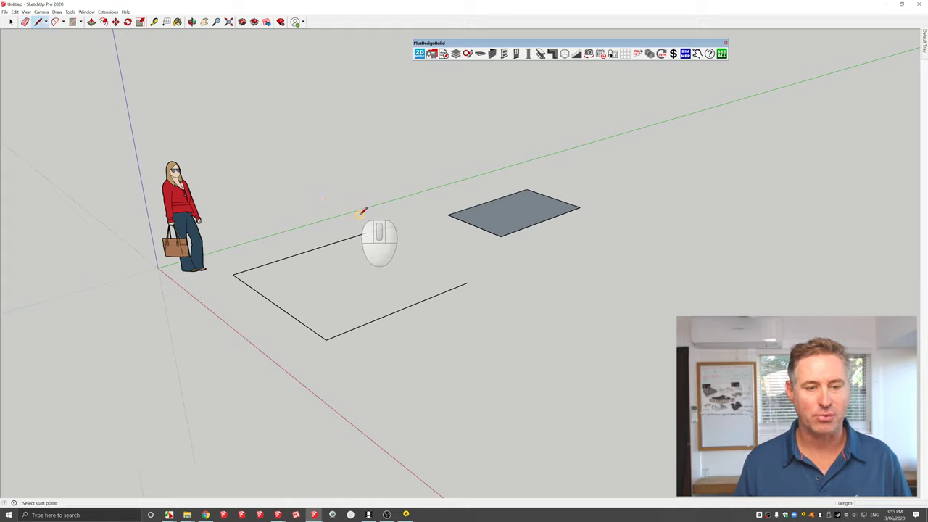
Close the near rectangle, push-pull it up into a box, and begin another ground rectangle.
click(366, 233)
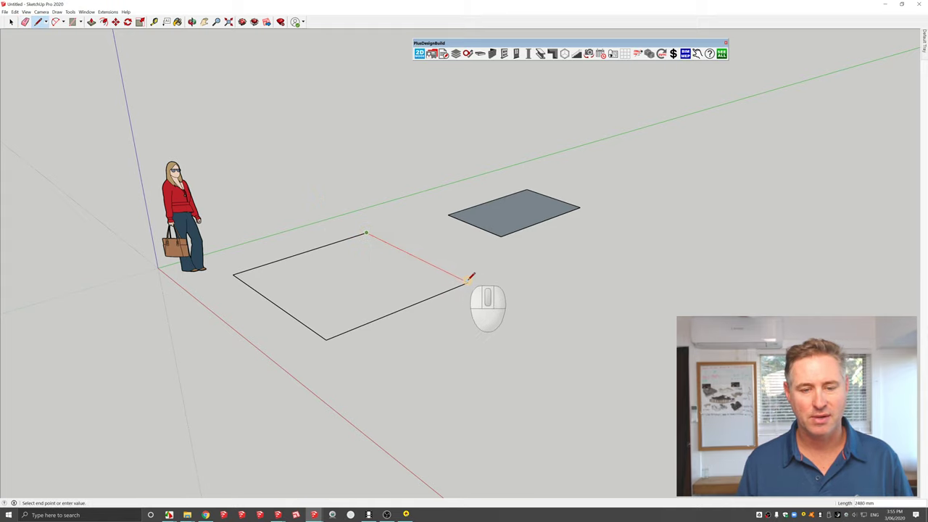
click(467, 281)
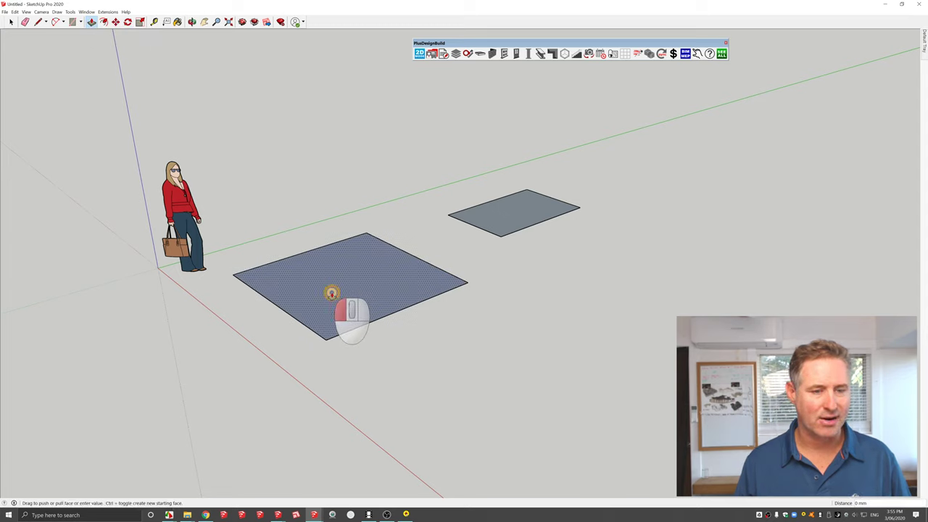
drag(331, 292, 334, 219)
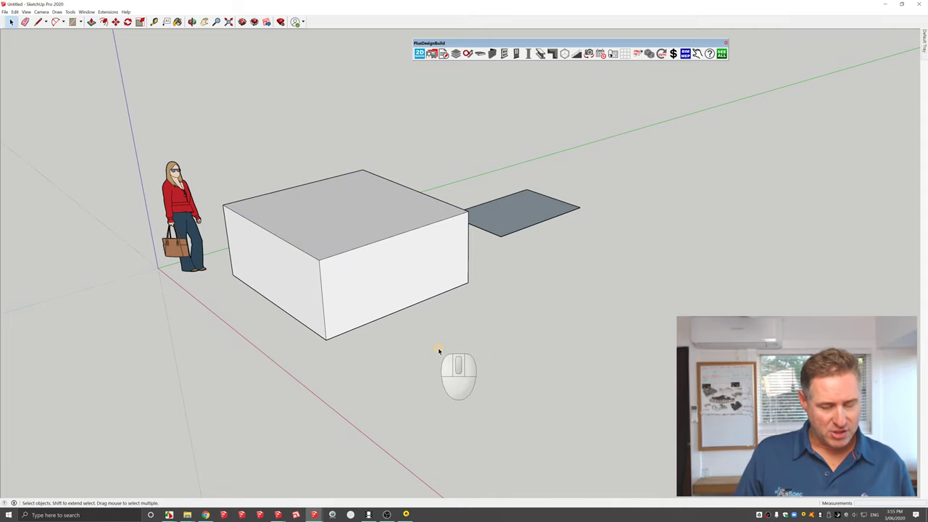
click(74, 21)
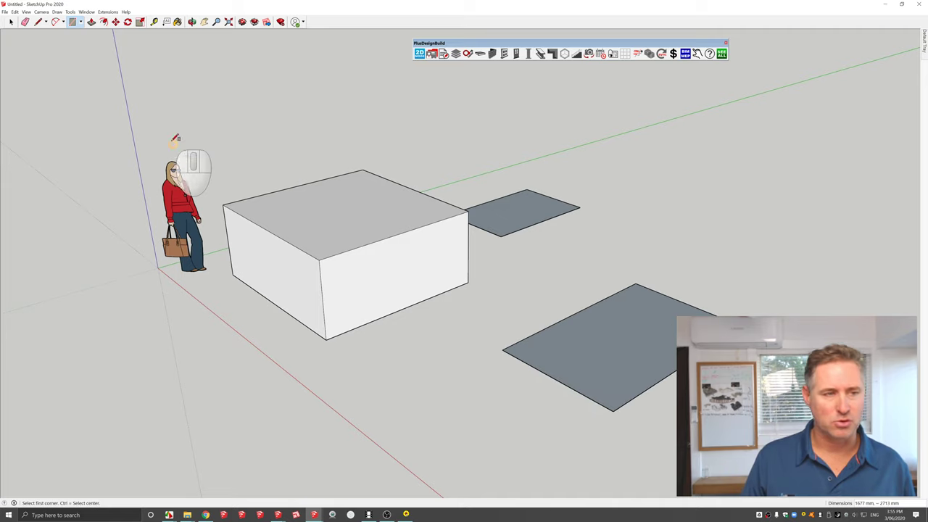
mouse_move(389, 181)
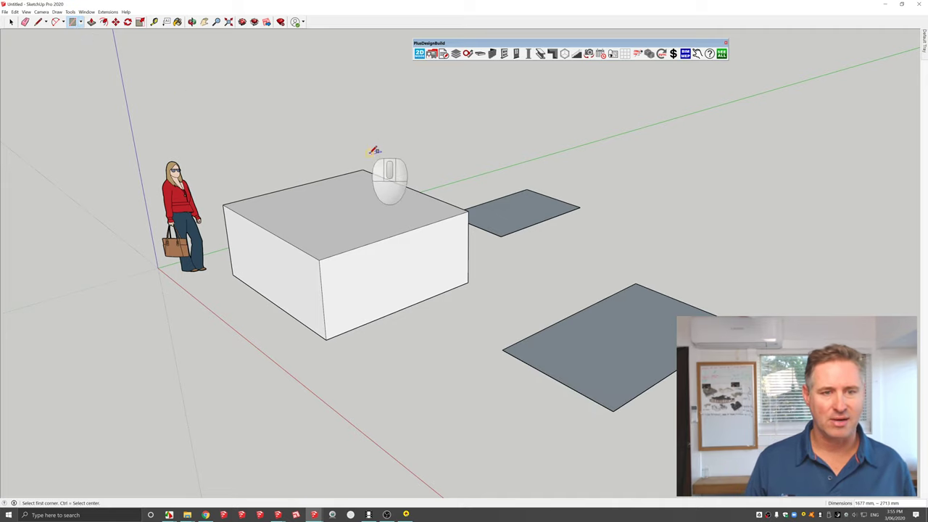
mouse_move(435, 326)
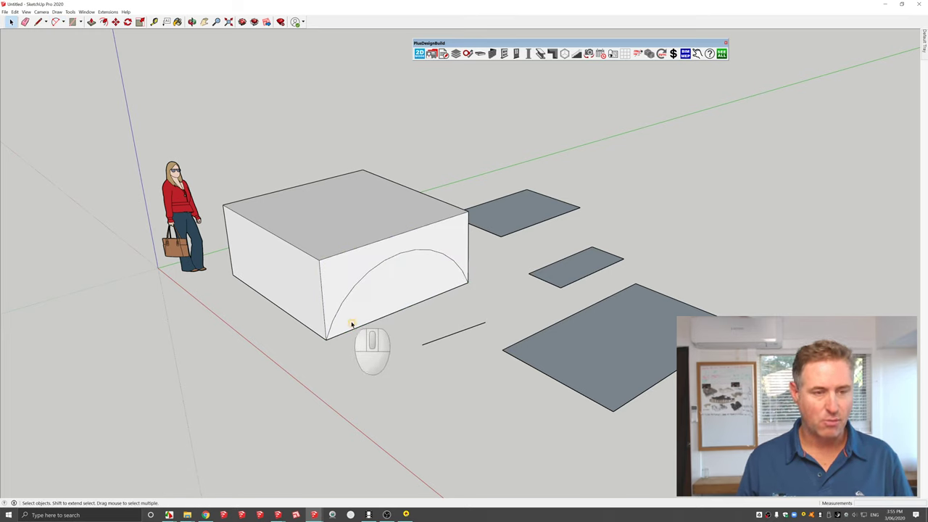
Push-pull the block's end face outward and pull the side wing toward the front.
click(90, 22)
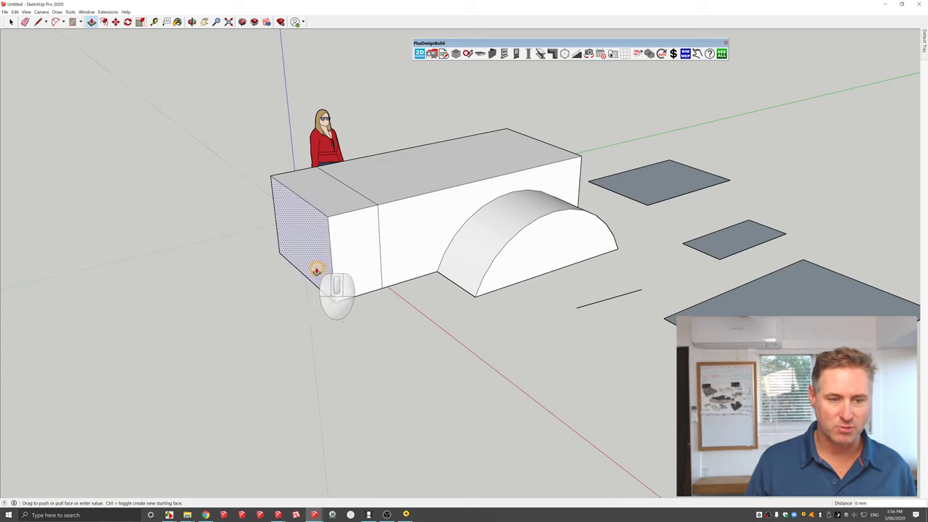
drag(317, 270, 244, 277)
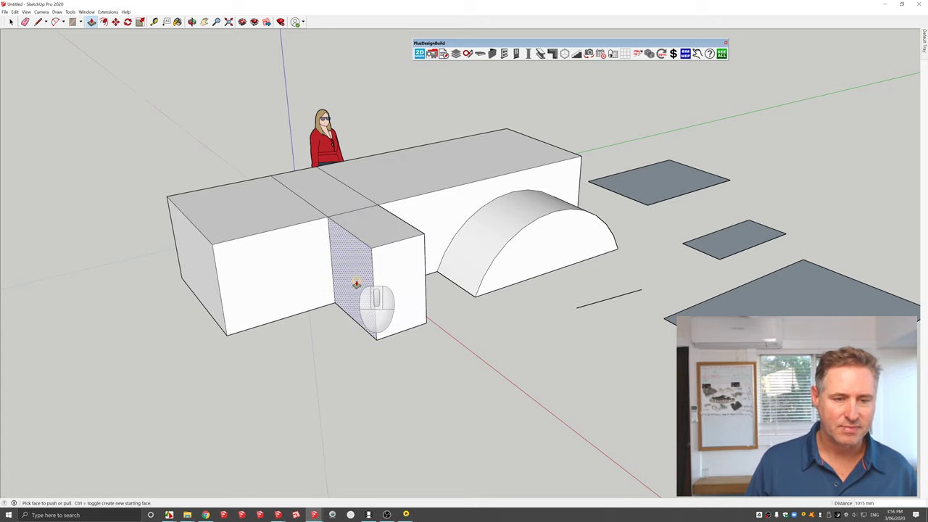
drag(355, 282, 434, 322)
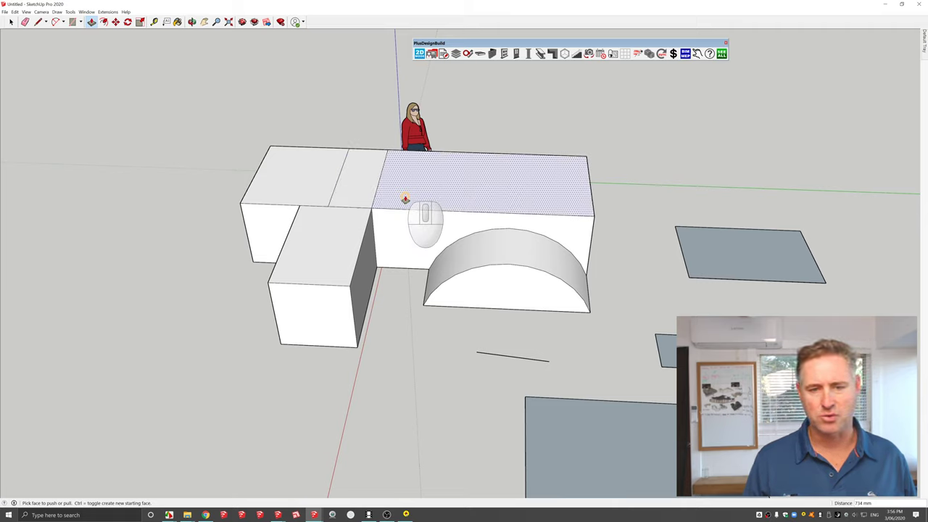
mouse_move(417, 194)
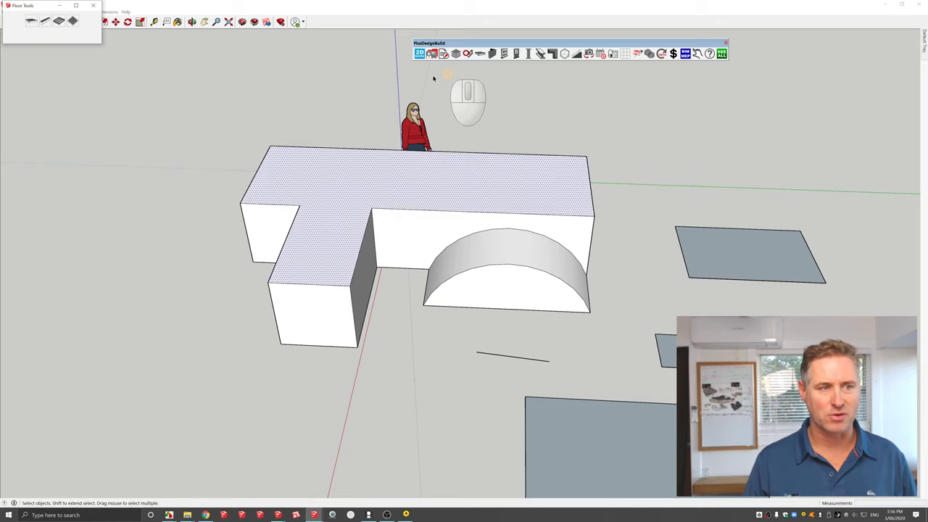
Launch the PlusSpec Floor Joist tool for the L-shaped block.
click(59, 20)
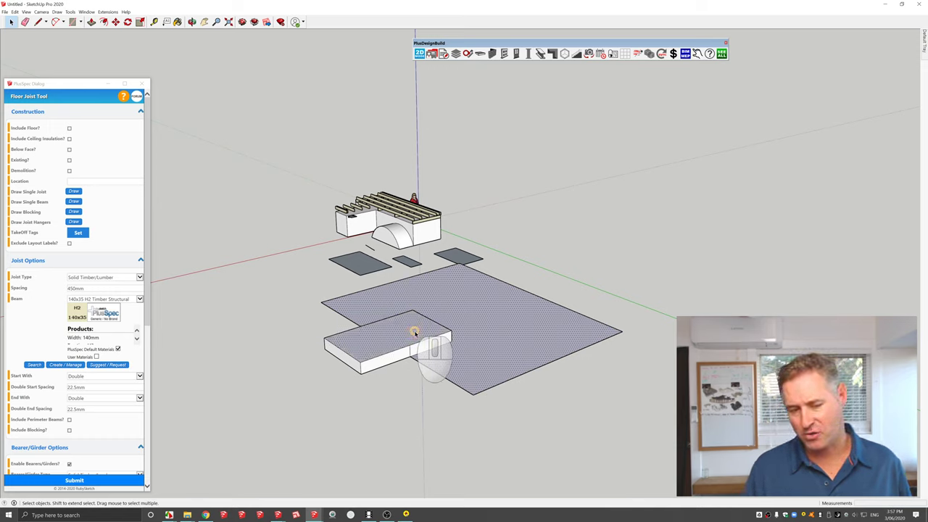
Open the large floor's context menu and set the hip roof pitch to 22 degrees.
right_click(415, 332)
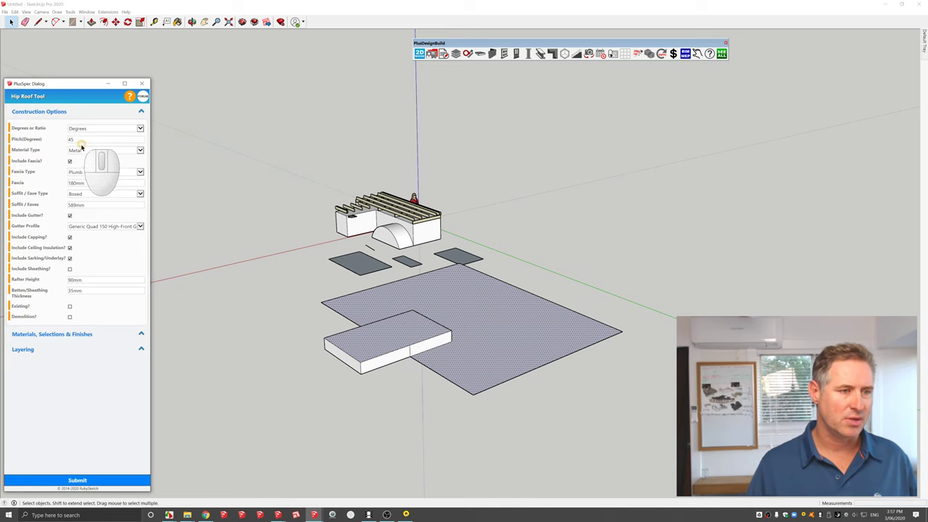
click(105, 139)
text(22)
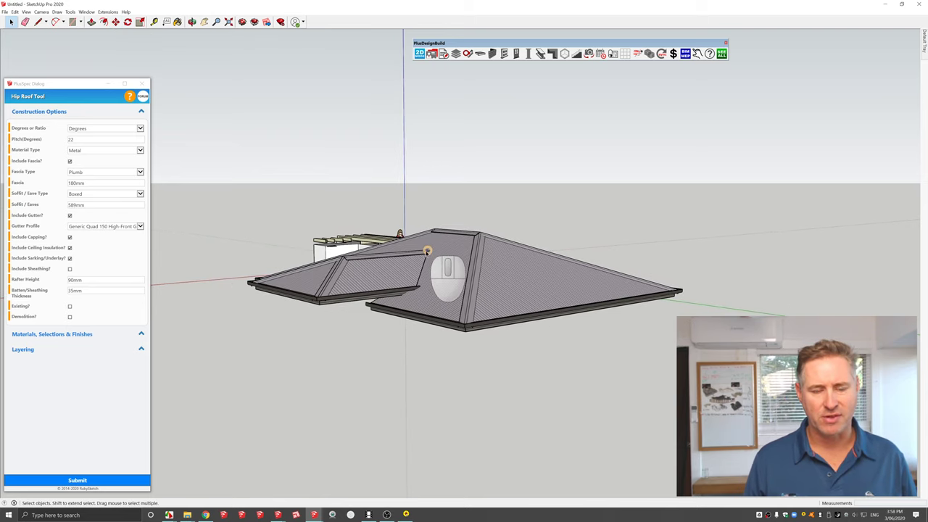
Select the hip roof and move it off the L-shaped slab beside the joisted block.
drag(428, 251, 473, 292)
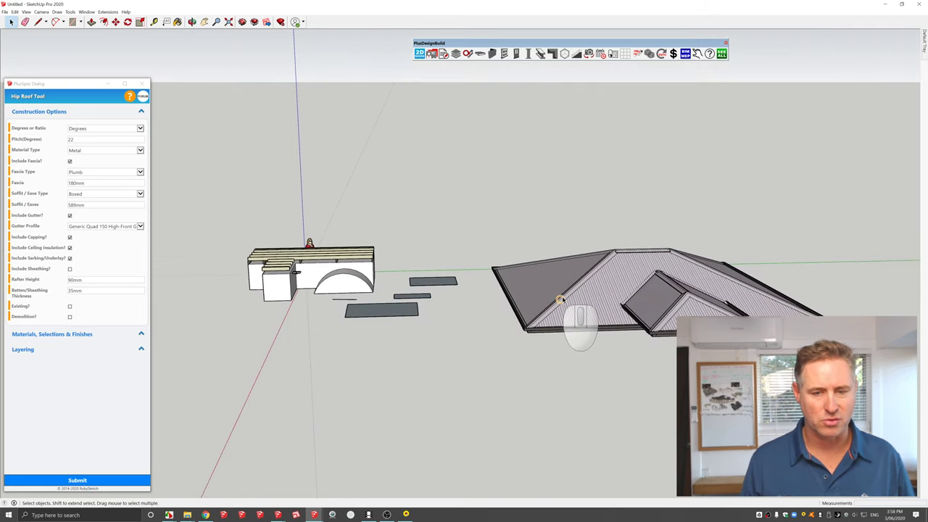
click(562, 300)
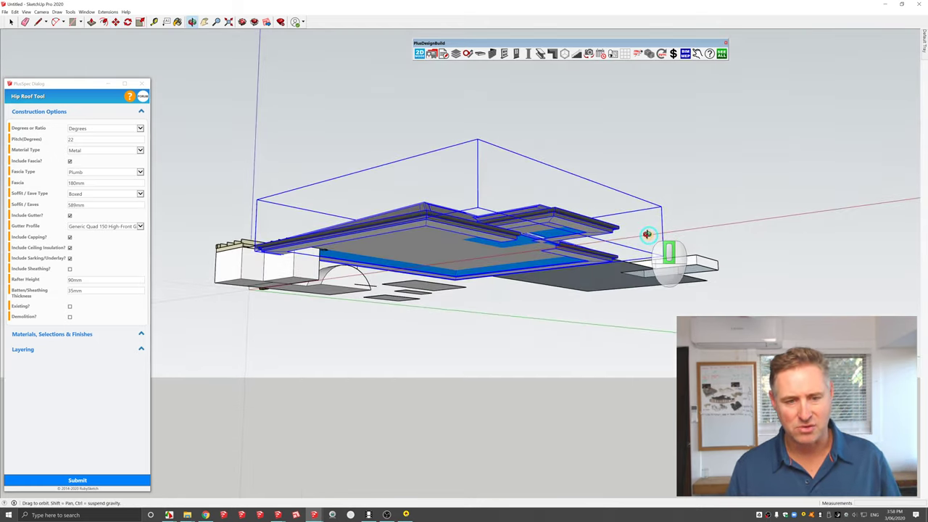
drag(647, 234, 435, 391)
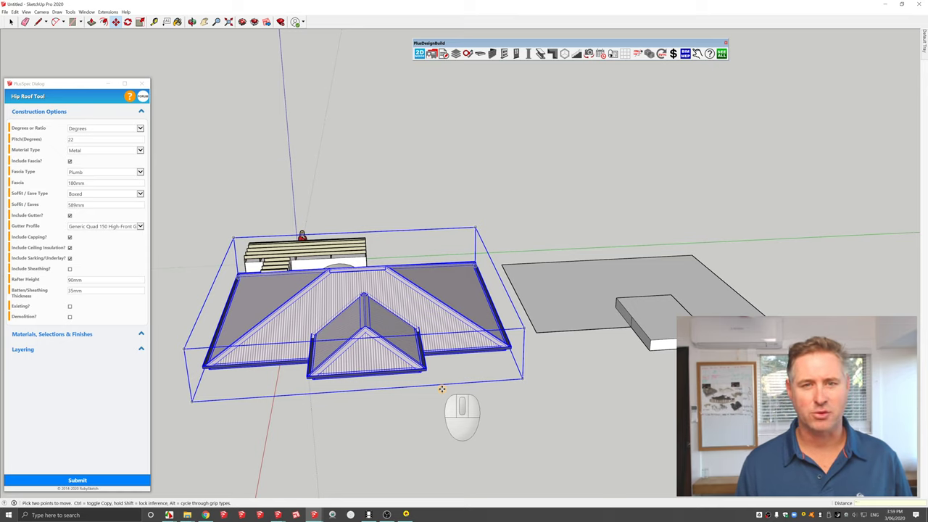
mouse_move(492, 53)
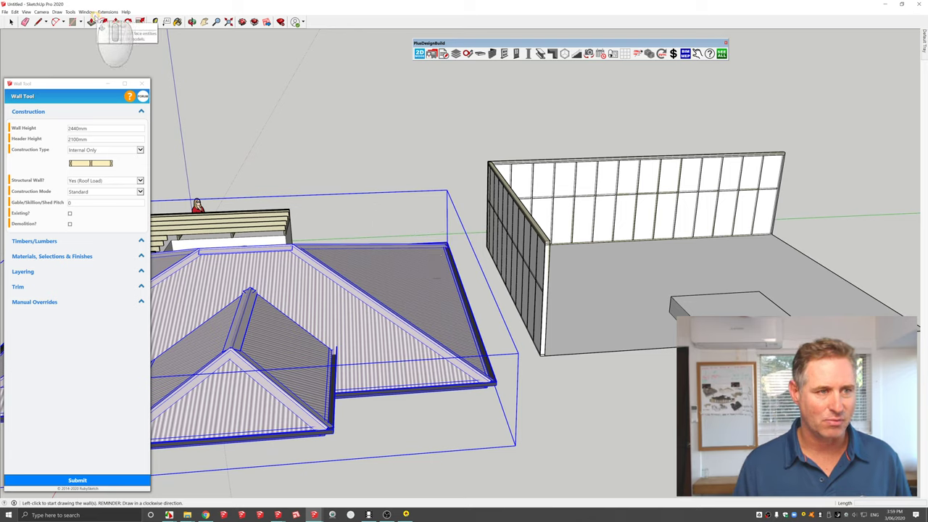
Filter Preferences shortcuts for 'hide', add H to Edit/Hide, and confirm the reassignment.
click(85, 12)
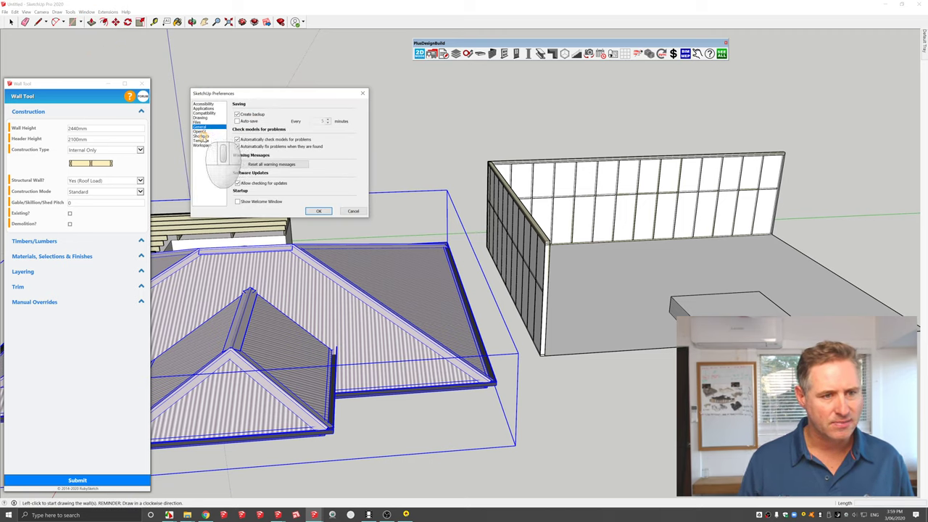
click(202, 136)
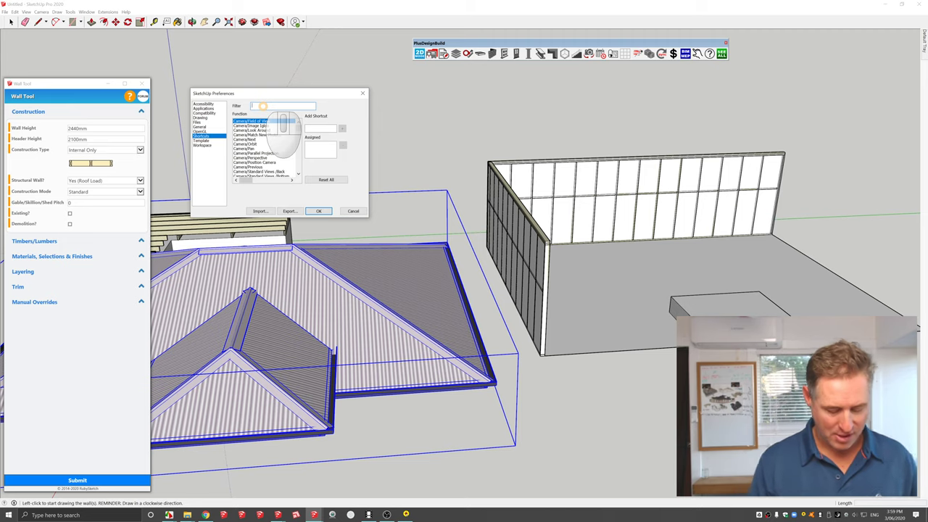
text(hide)
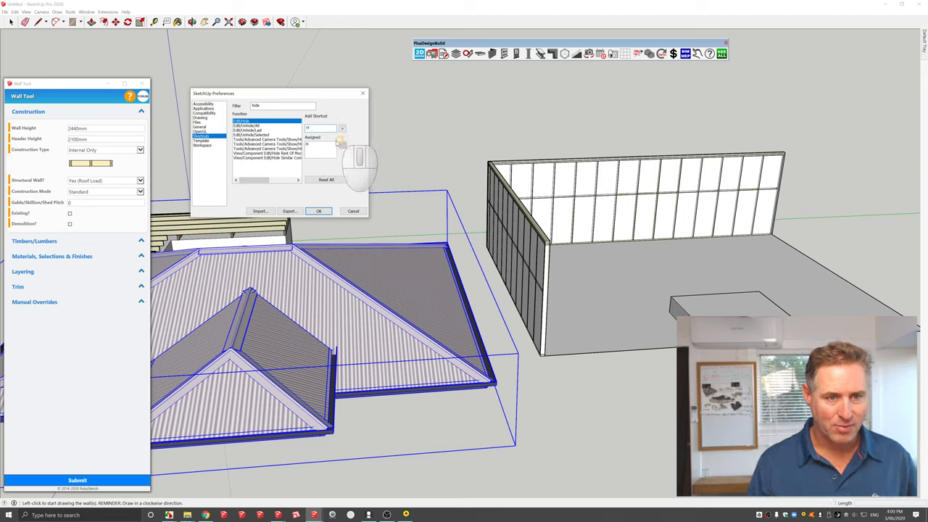
click(341, 128)
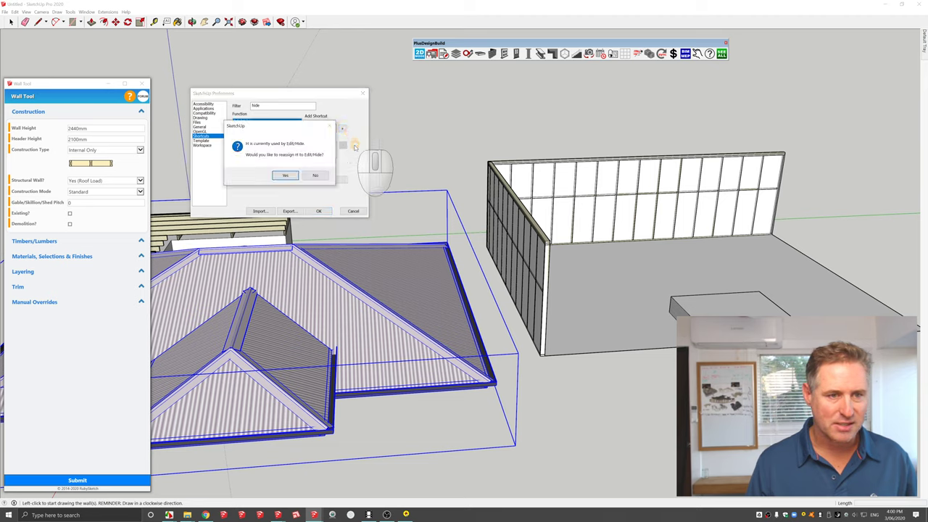
click(285, 175)
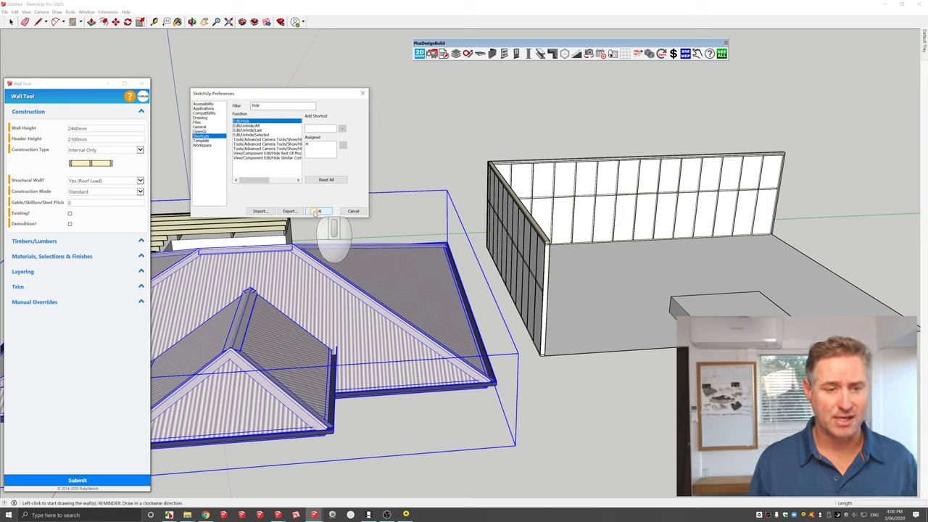
Keep the new H shortcut, hide the hip roof, and show it as ghosted hidden geometry.
click(317, 211)
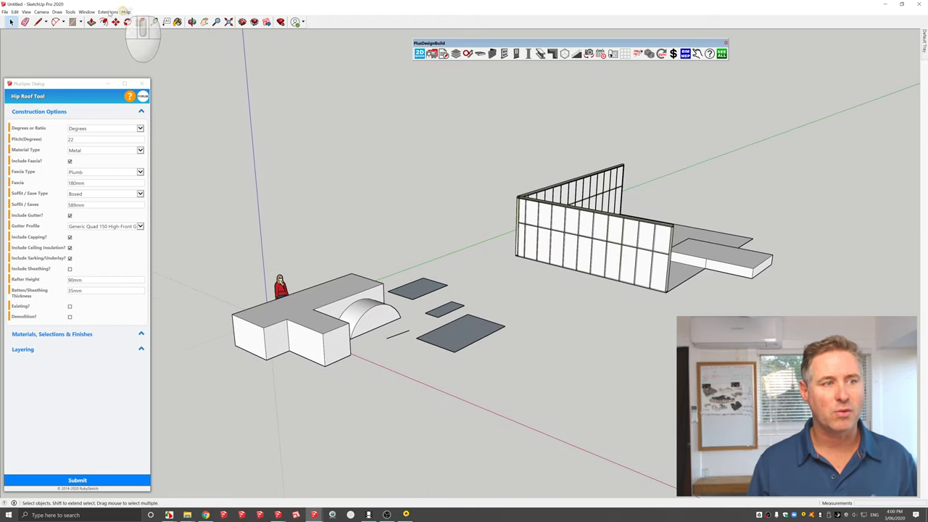
click(26, 11)
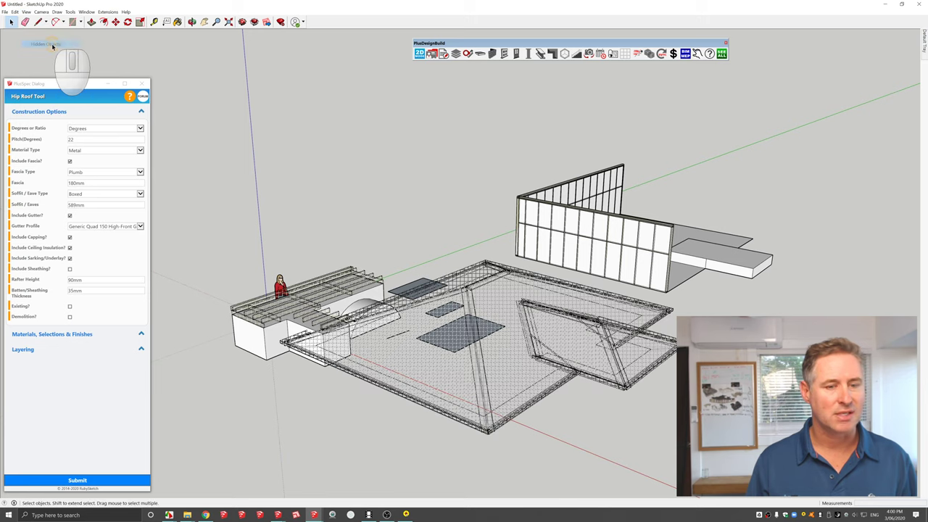
right_click(486, 319)
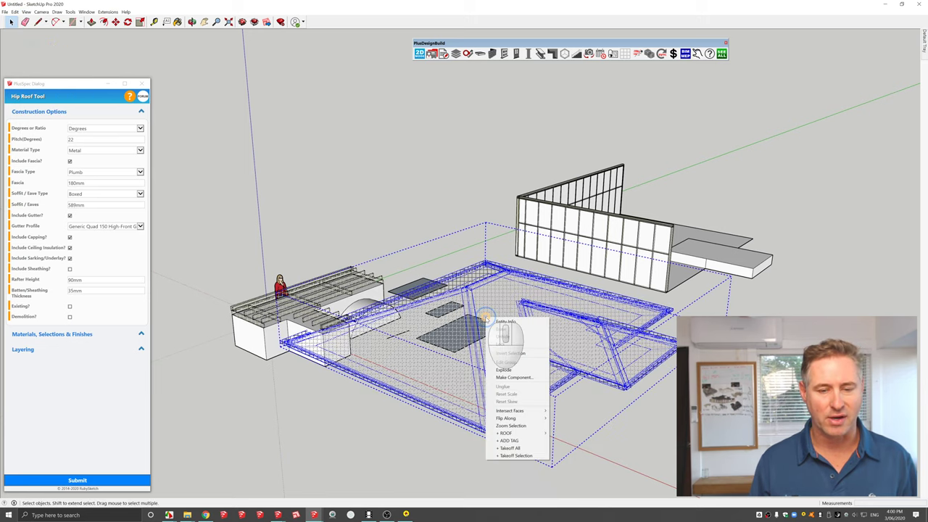